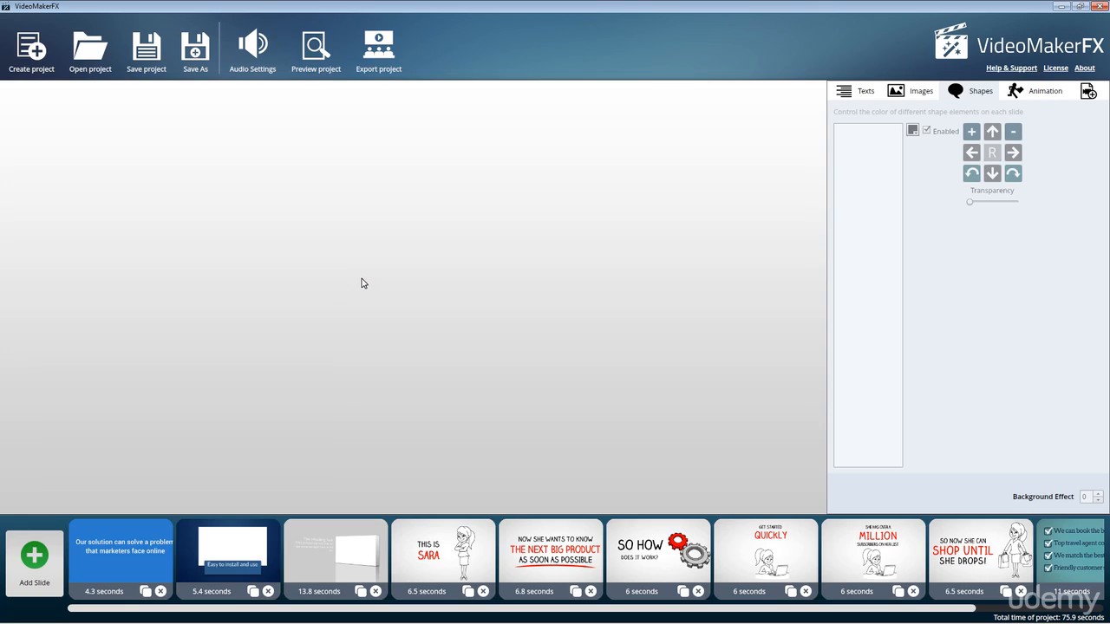
pyautogui.moveTo(334, 392)
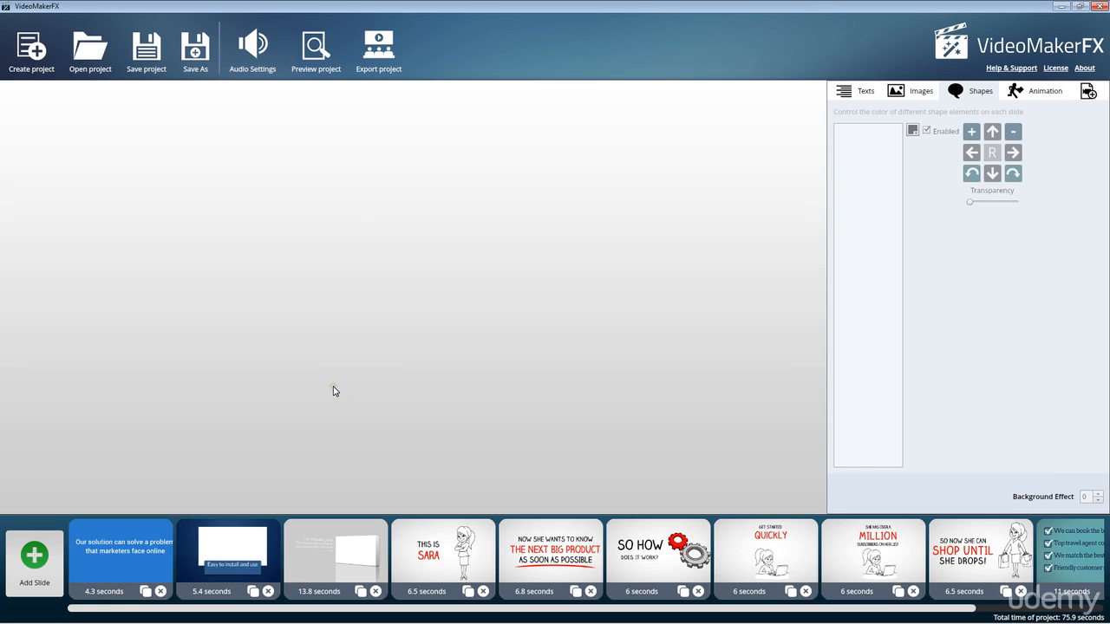
pyautogui.moveTo(340, 374)
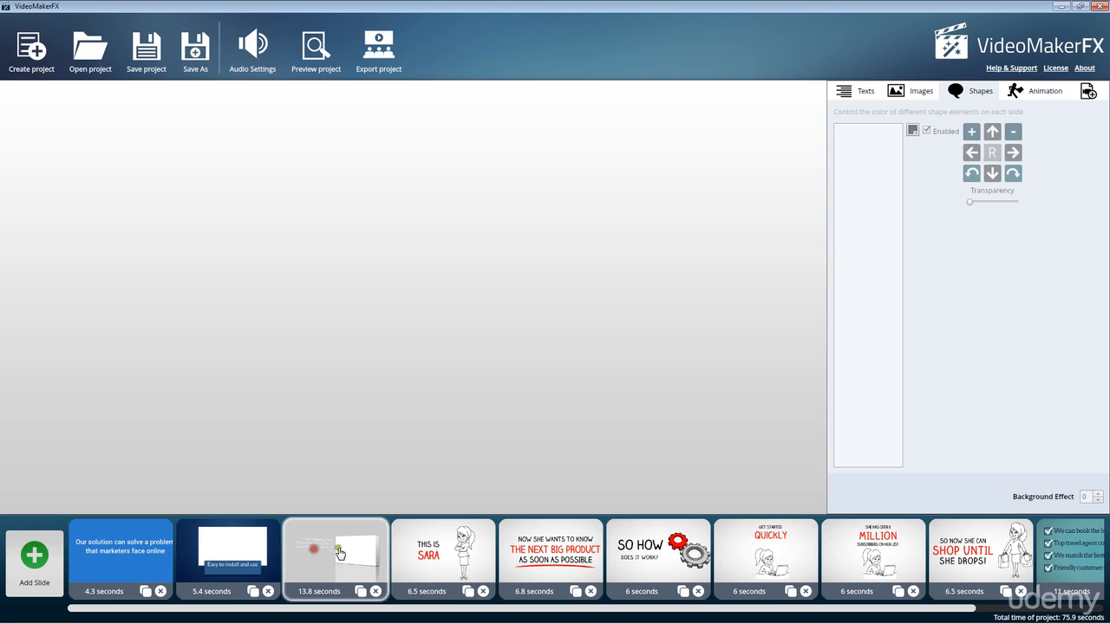
# Load Whiteboard Set II - Slide 3, then the GET STARTED QUICKLY slide, into the preview.
pyautogui.click(336, 559)
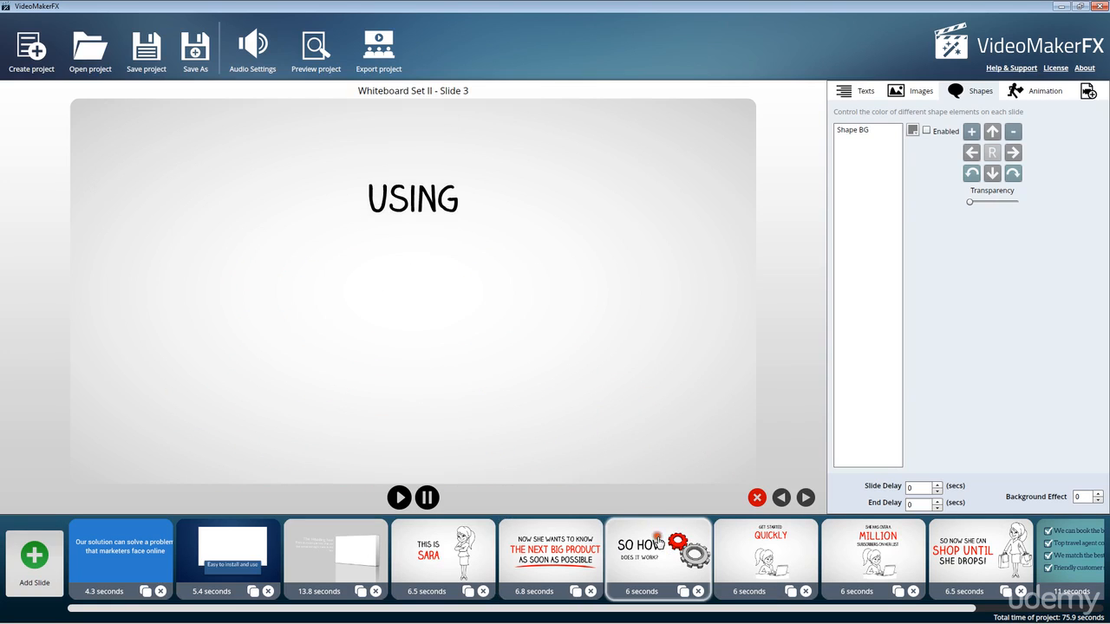
pyautogui.click(659, 545)
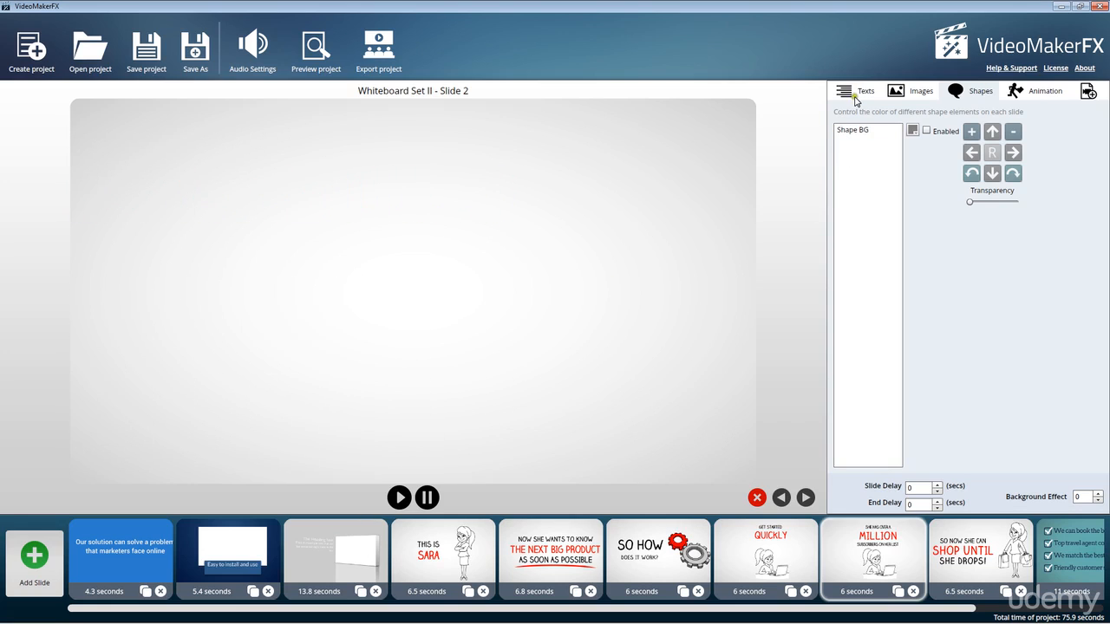
# Review the slide's Images and Texts settings, then bring up the Add Slide theme library.
pyautogui.click(921, 90)
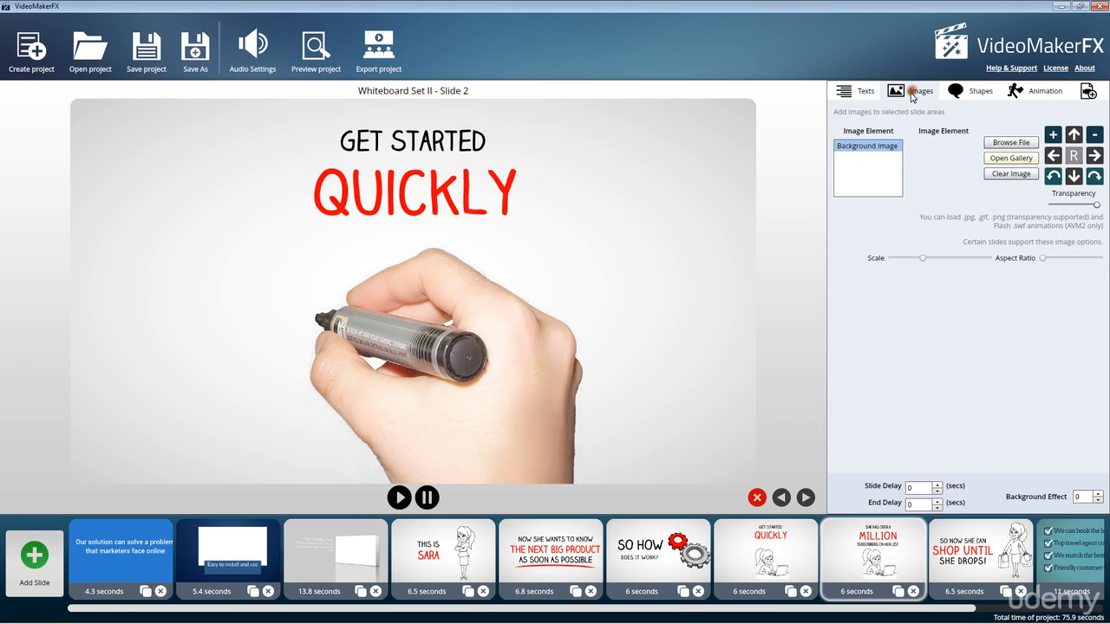
pyautogui.click(864, 90)
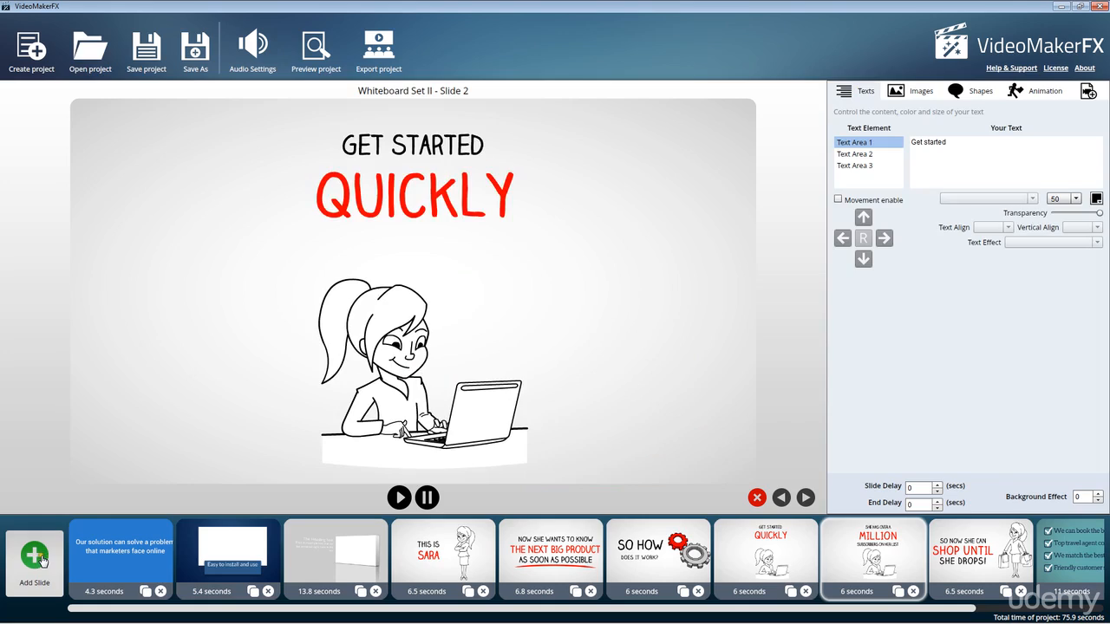
pyautogui.click(35, 558)
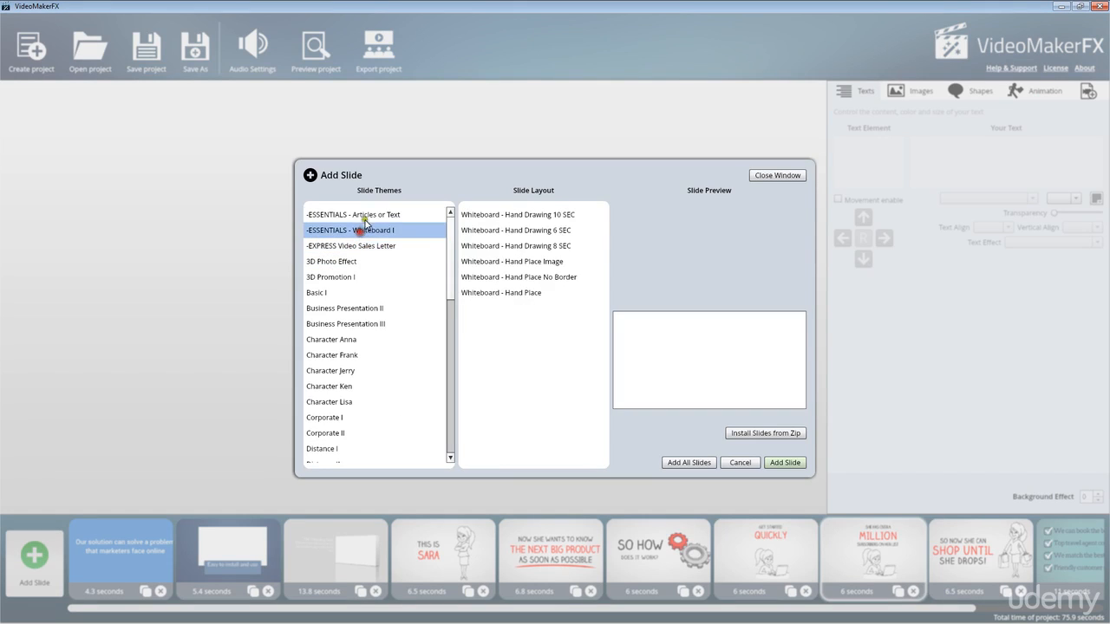
# Preview the ESSENTIALS - Whiteboard I hand-place layouts and cancel without adding a slide.
pyautogui.click(513, 260)
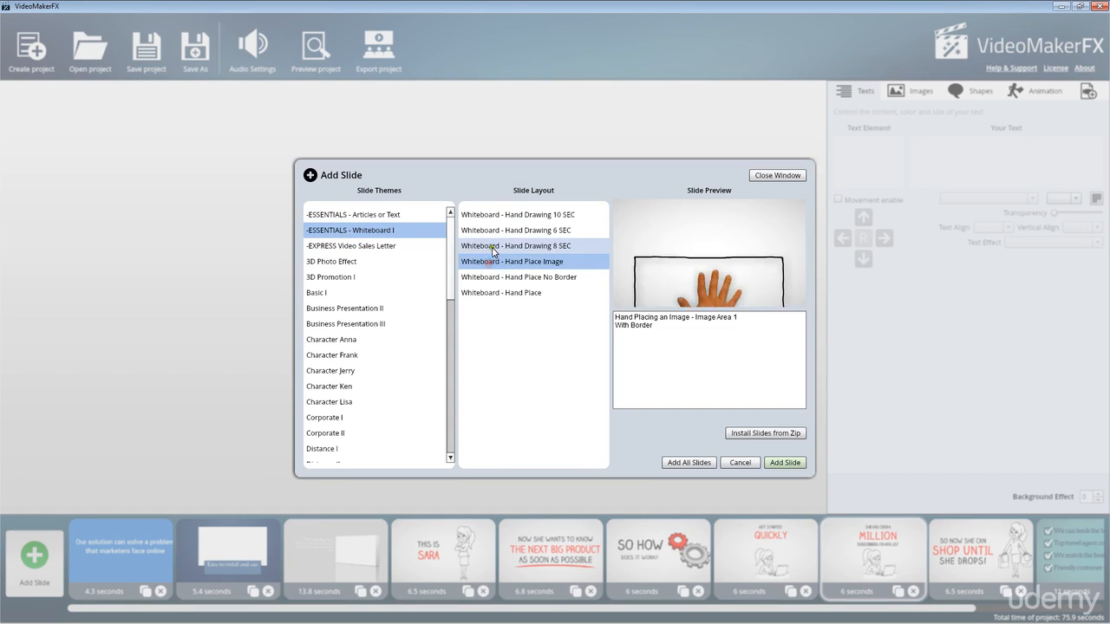
pyautogui.click(517, 215)
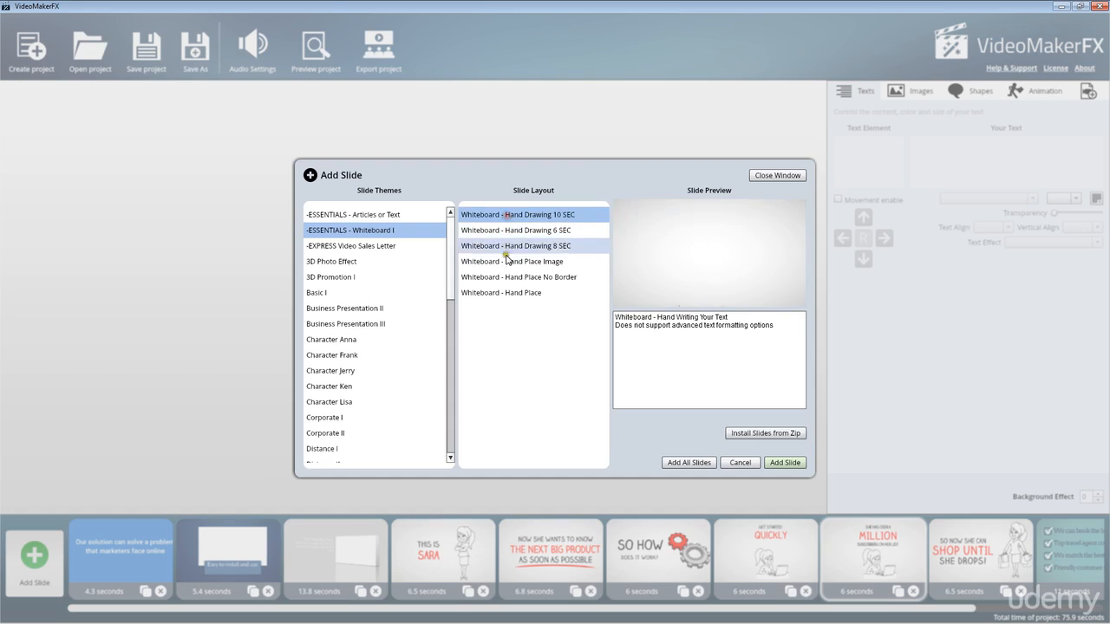
pyautogui.click(502, 291)
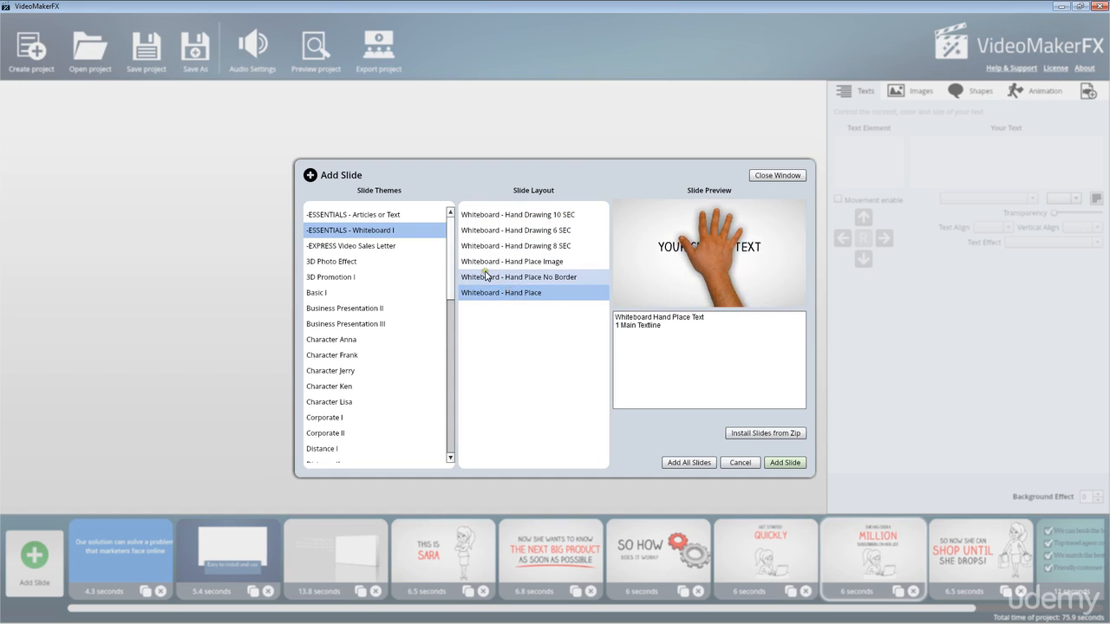
pyautogui.click(501, 292)
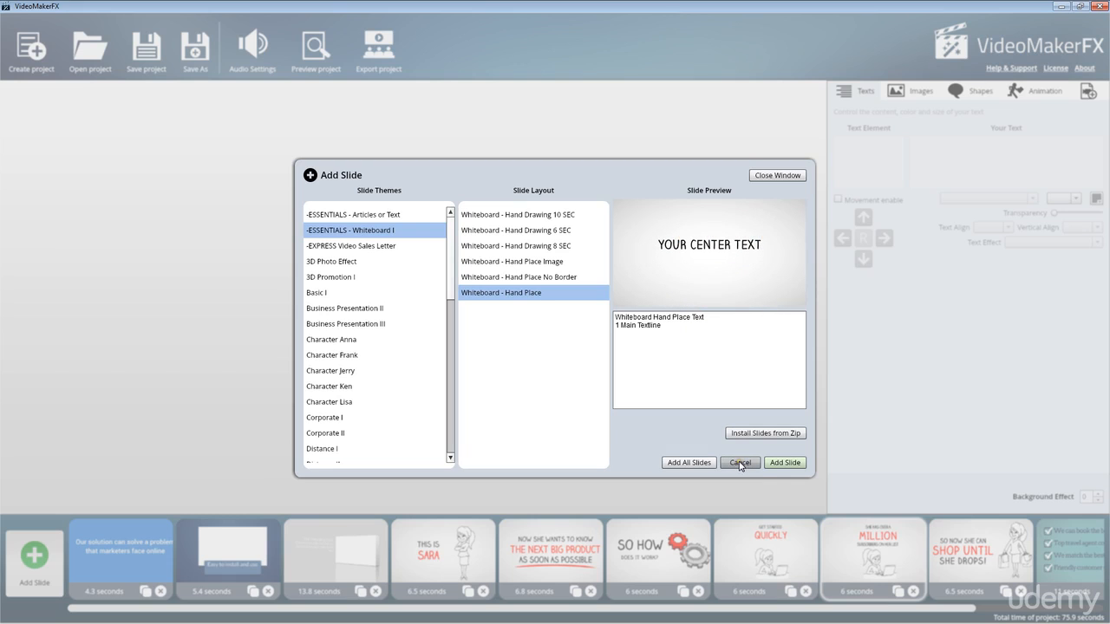
pyautogui.click(739, 461)
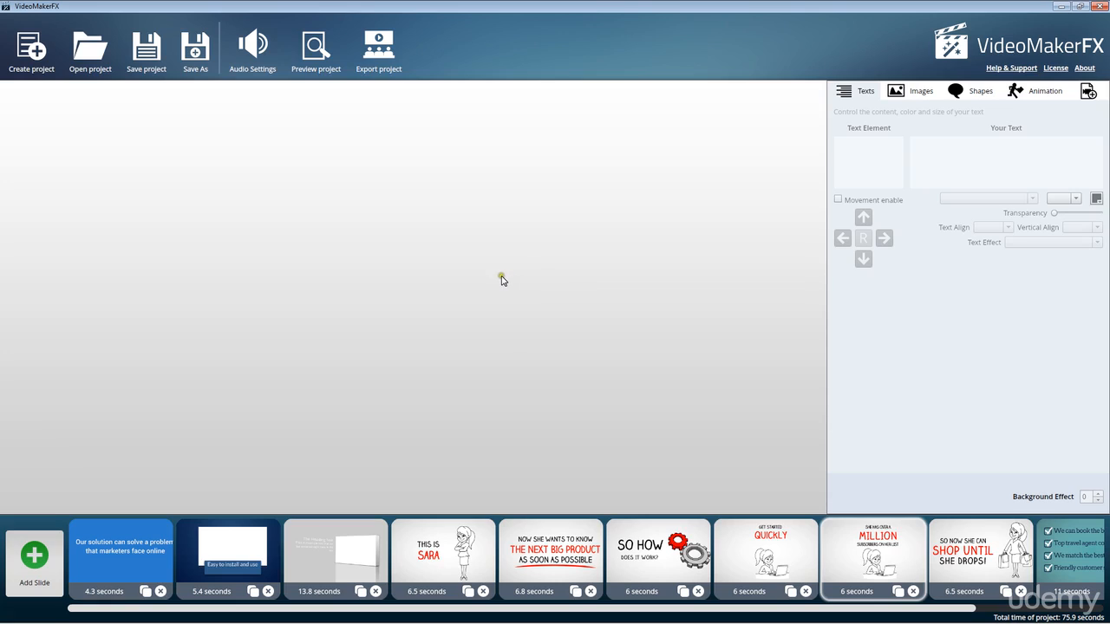
pyautogui.moveTo(269, 506)
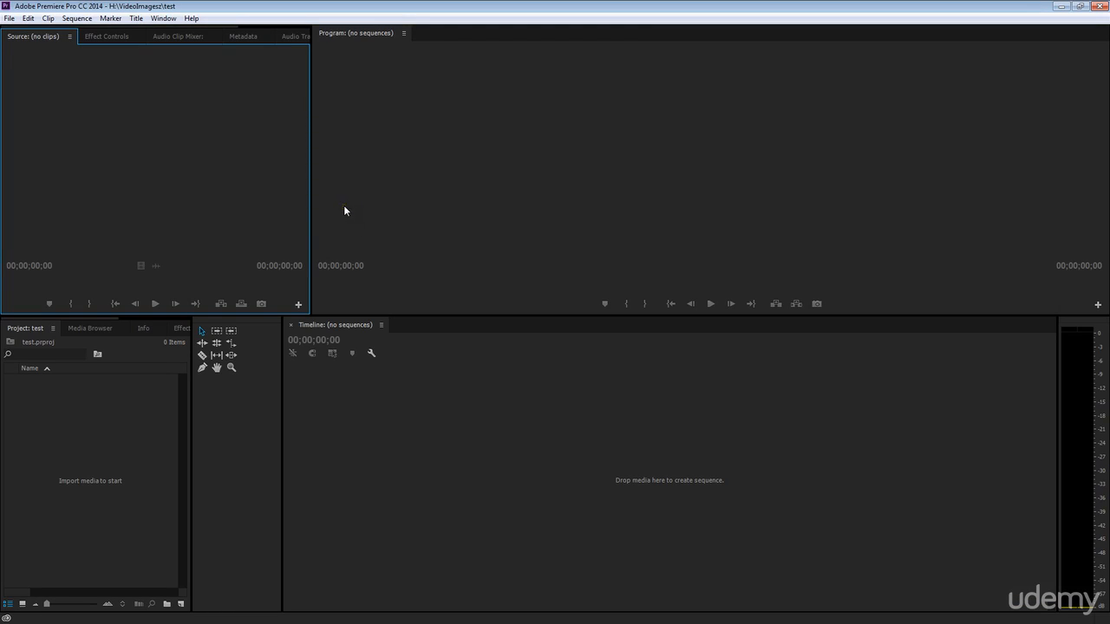
pyautogui.moveTo(522, 138)
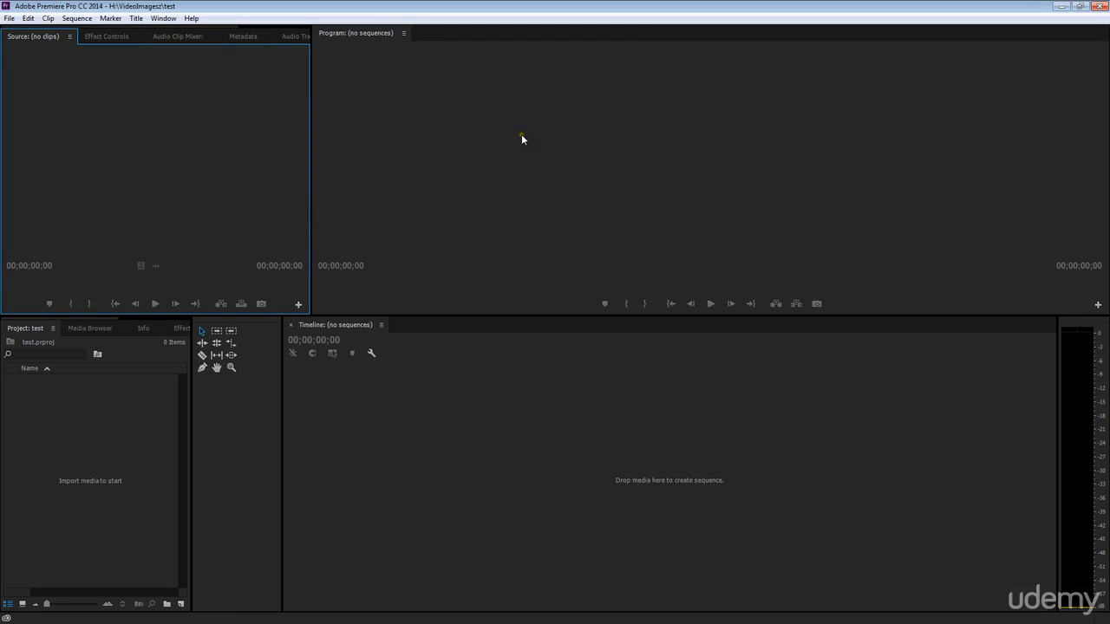
pyautogui.moveTo(506, 142)
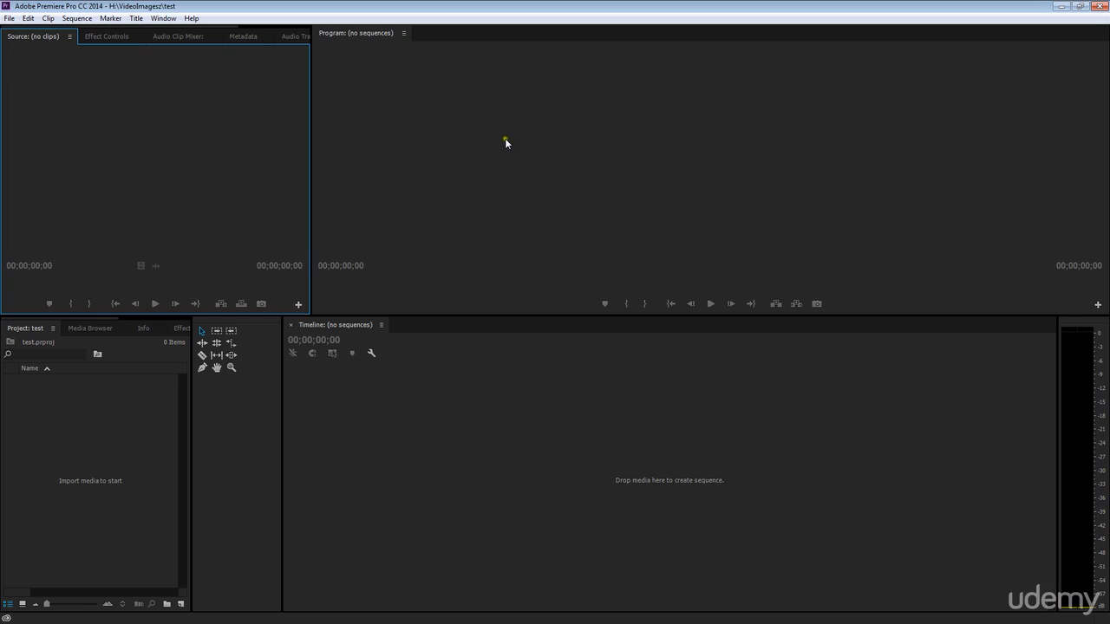
pyautogui.moveTo(220, 177)
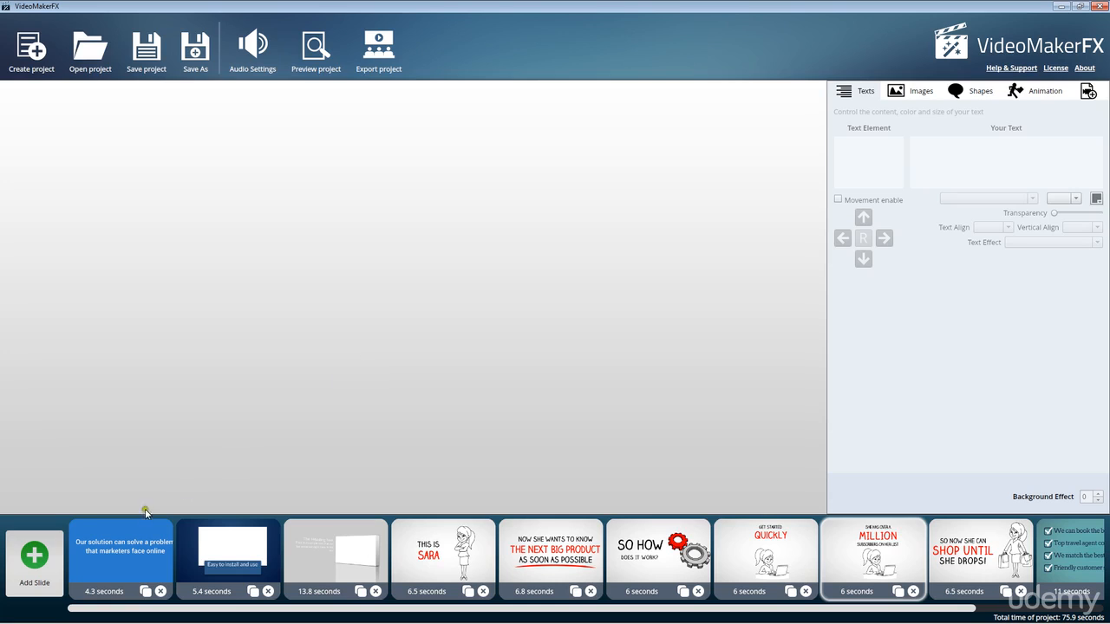
pyautogui.click(122, 559)
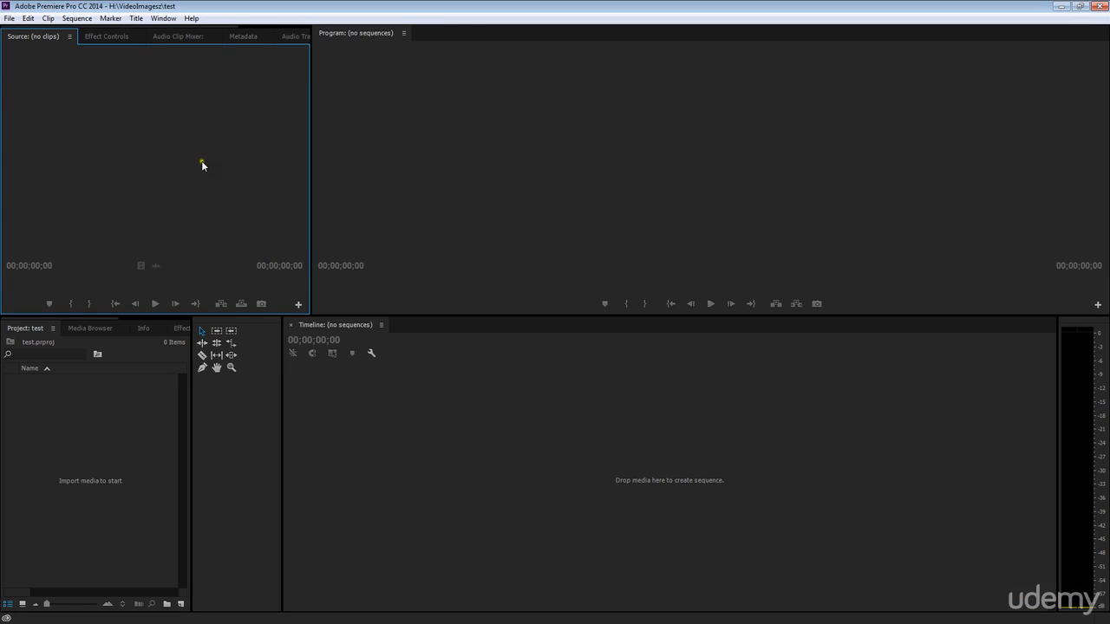
pyautogui.moveTo(286, 205)
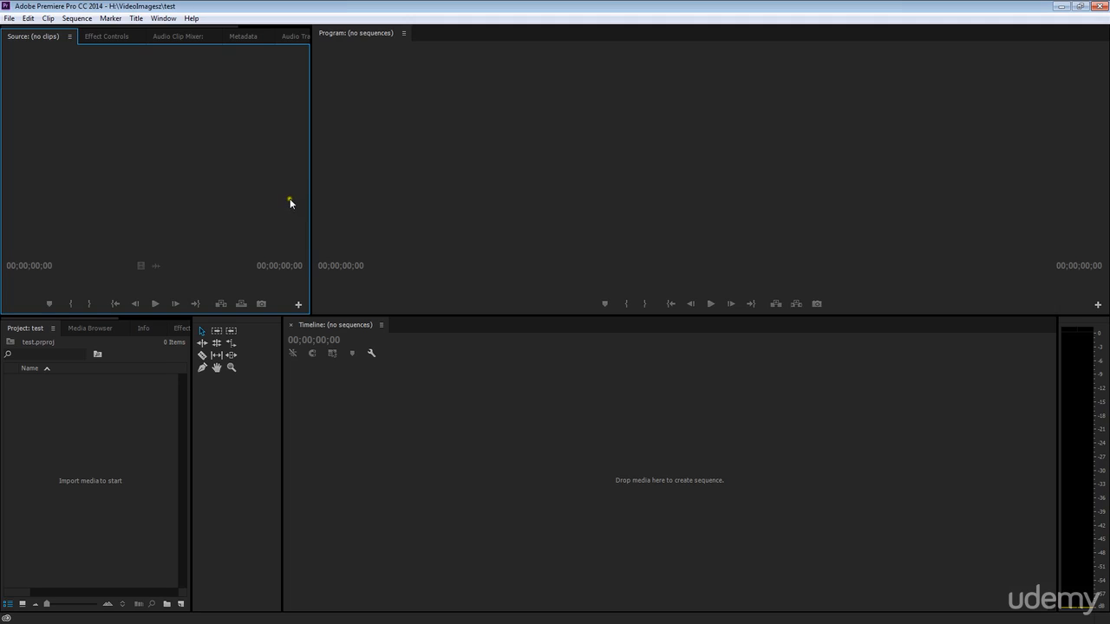
pyautogui.moveTo(232, 129)
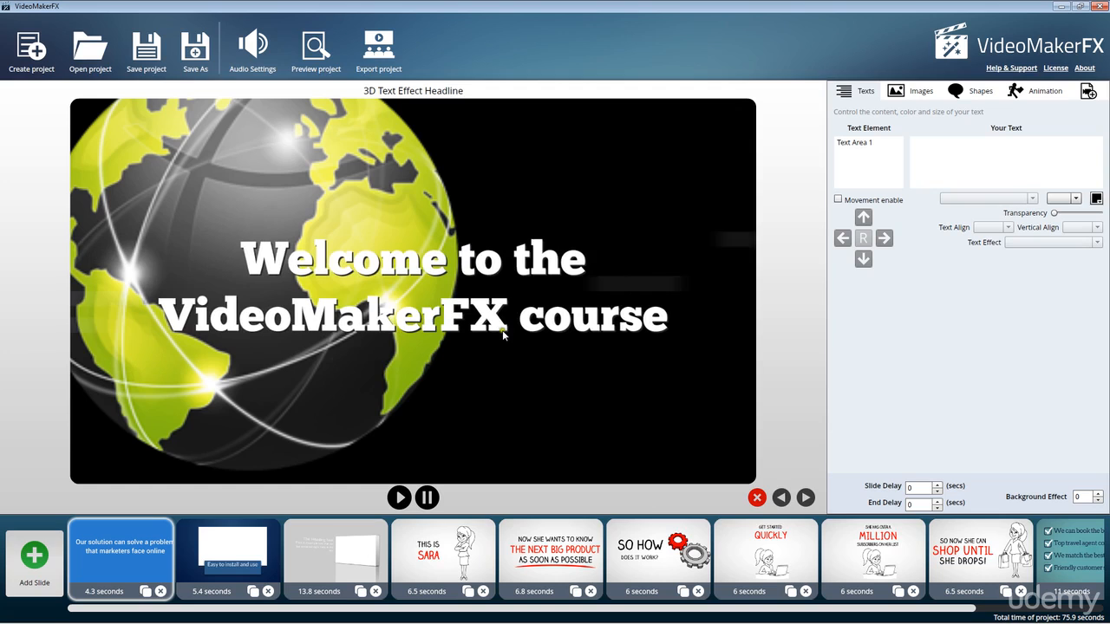
# Preview Whiteboard Set II - Slide 1, then bring up the Add Slide theme library.
pyautogui.click(229, 559)
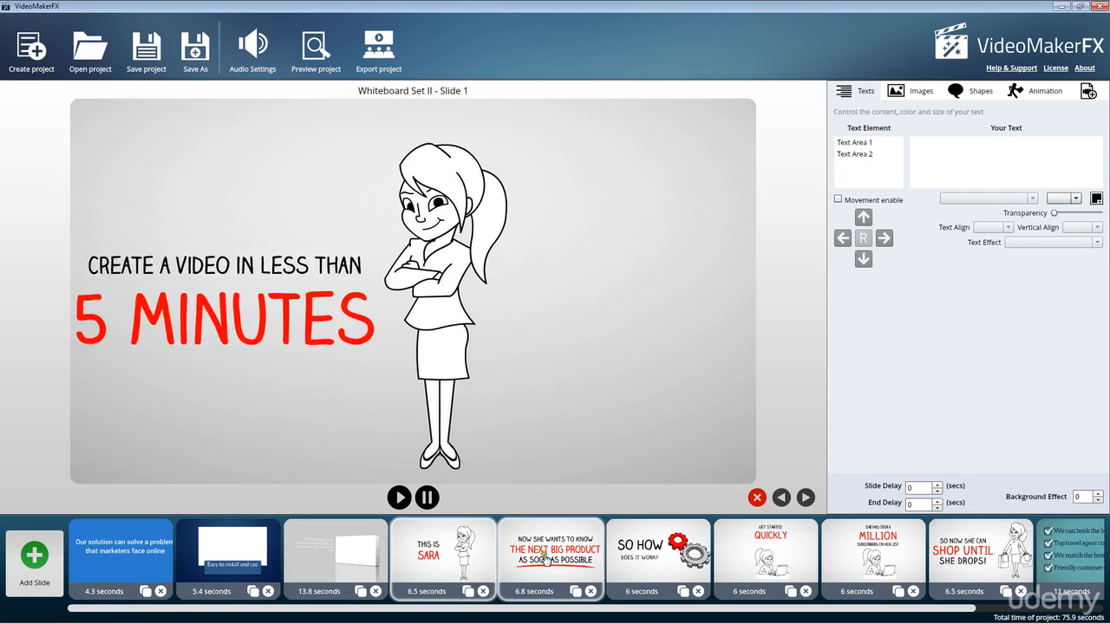
pyautogui.click(34, 559)
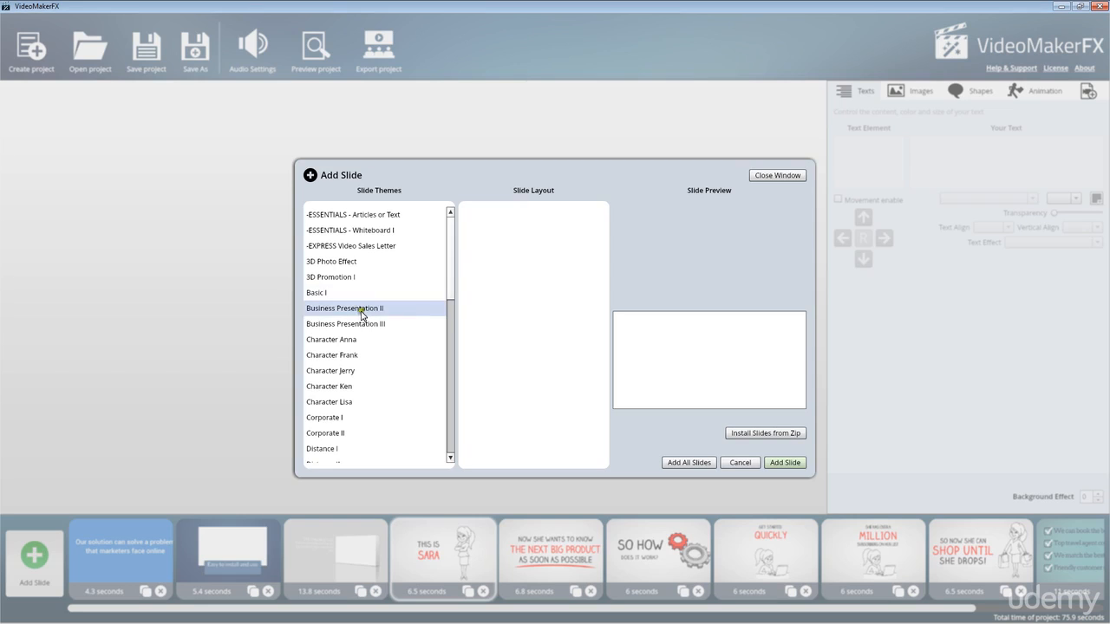
# Browse Character Prank (Slides 7 and 11), 3D Photo Effect and Character Lisa theme layouts.
pyautogui.click(331, 354)
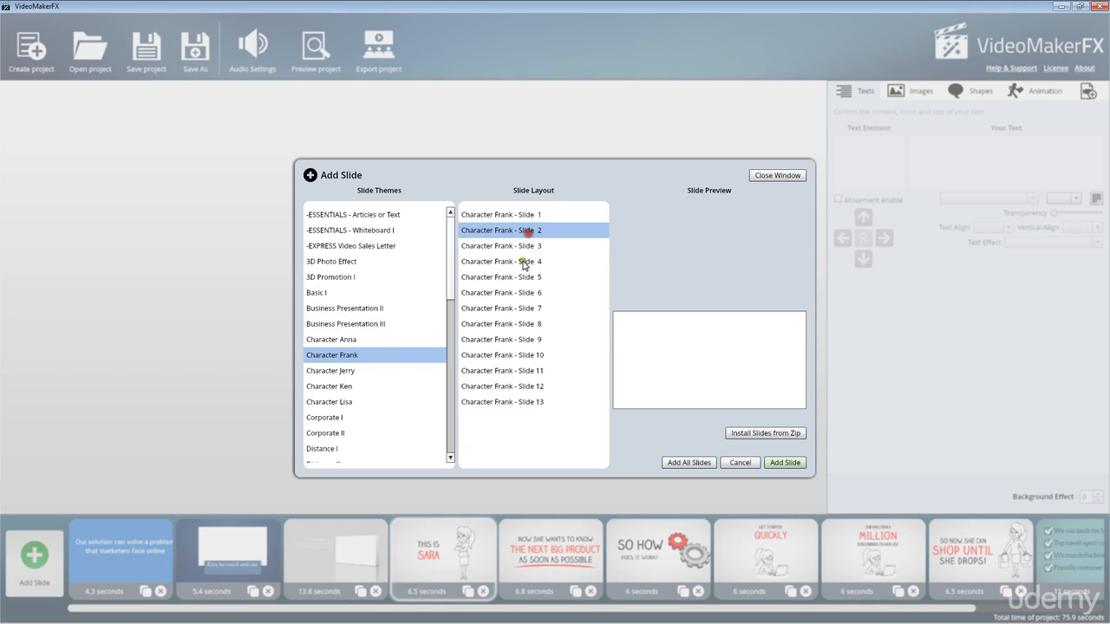
pyautogui.click(501, 309)
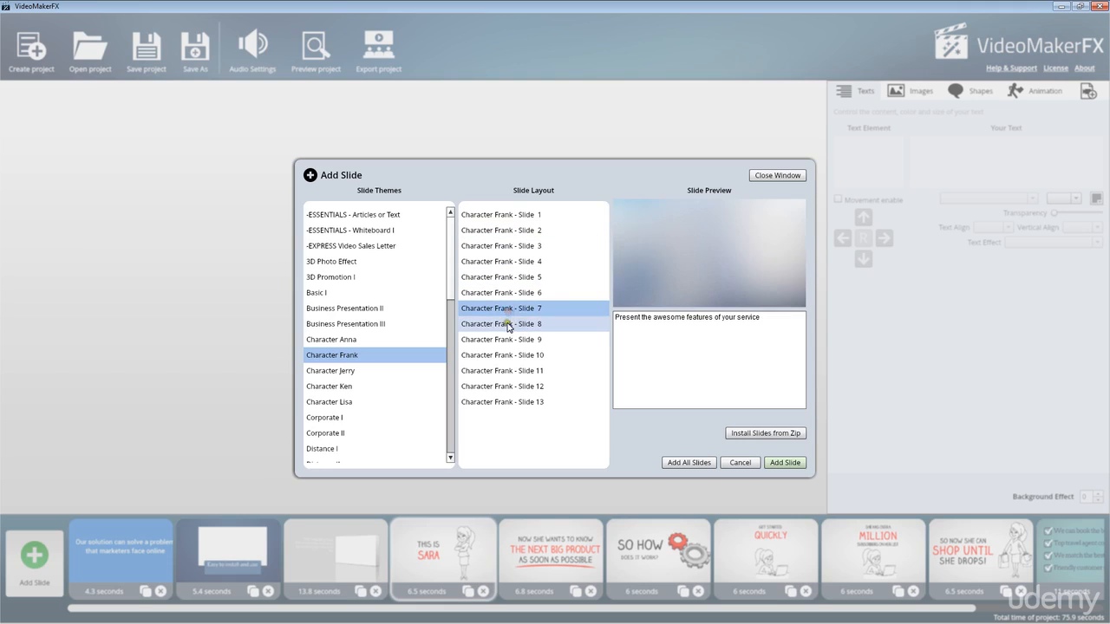
pyautogui.click(503, 371)
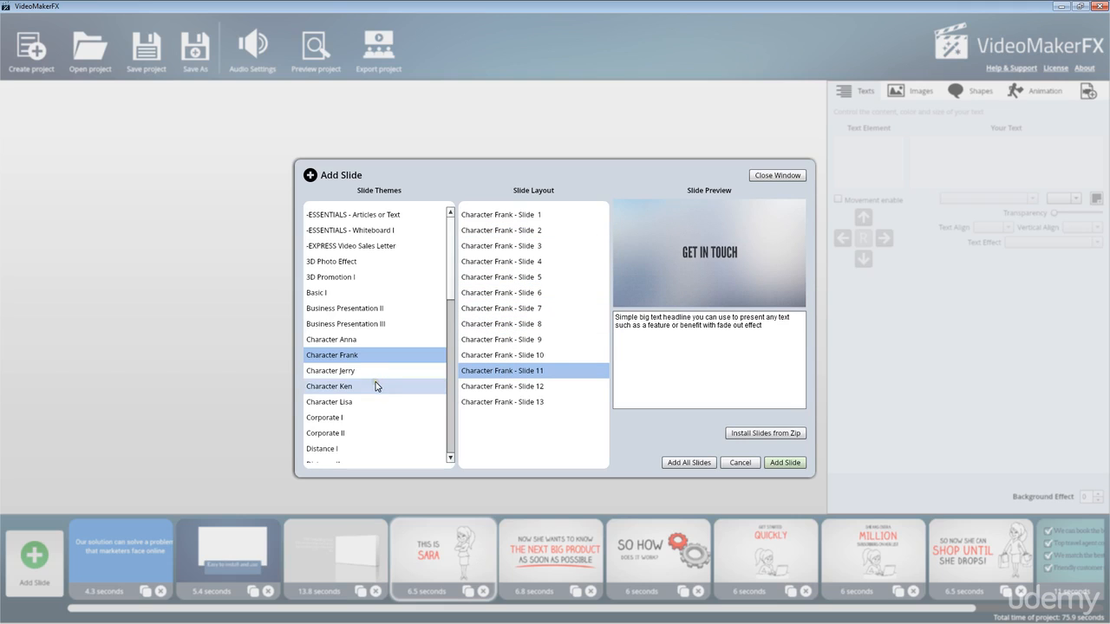
pyautogui.click(329, 260)
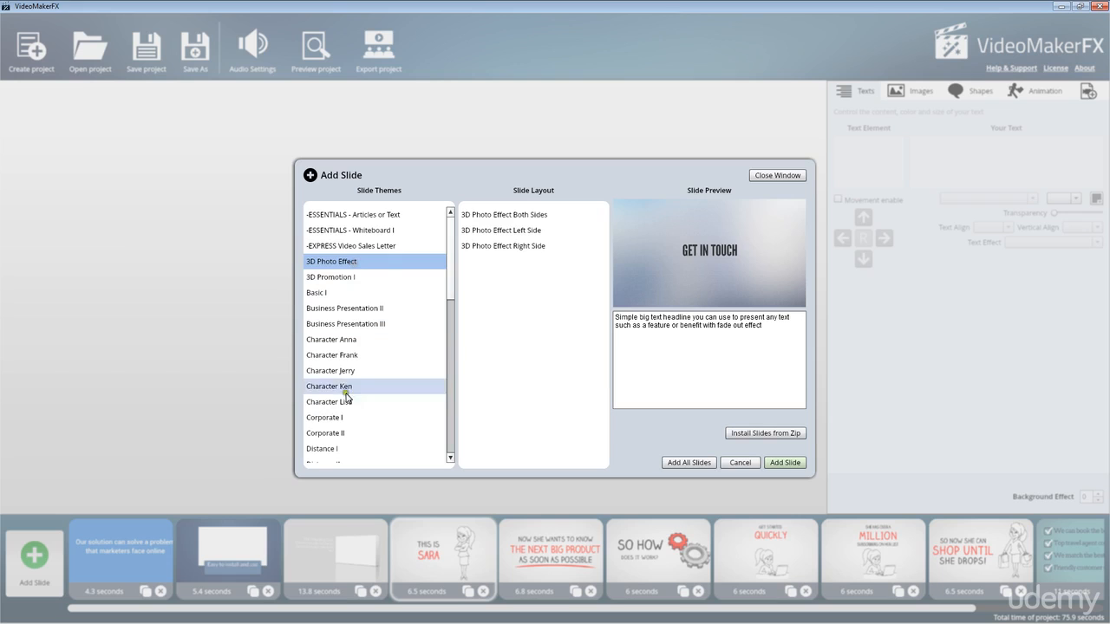
pyautogui.click(330, 402)
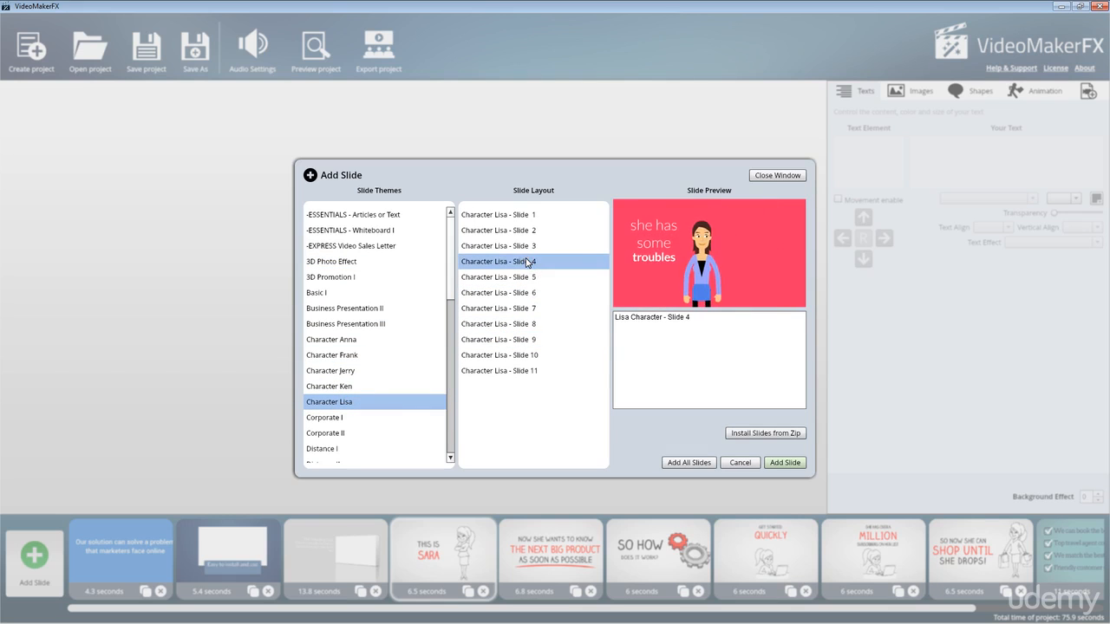
pyautogui.click(324, 416)
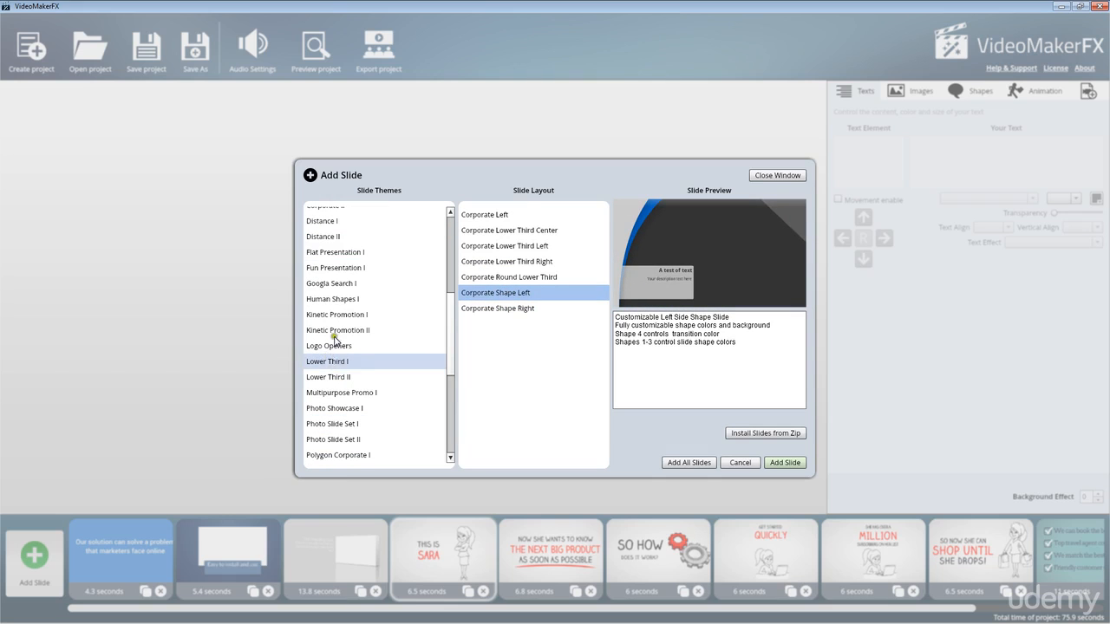
# Browse Kinetic Promotion II, Lower Third II, Photo Showcase I Polaroid, Meet Bruce and Whiteboard Set I layouts.
pyautogui.click(337, 329)
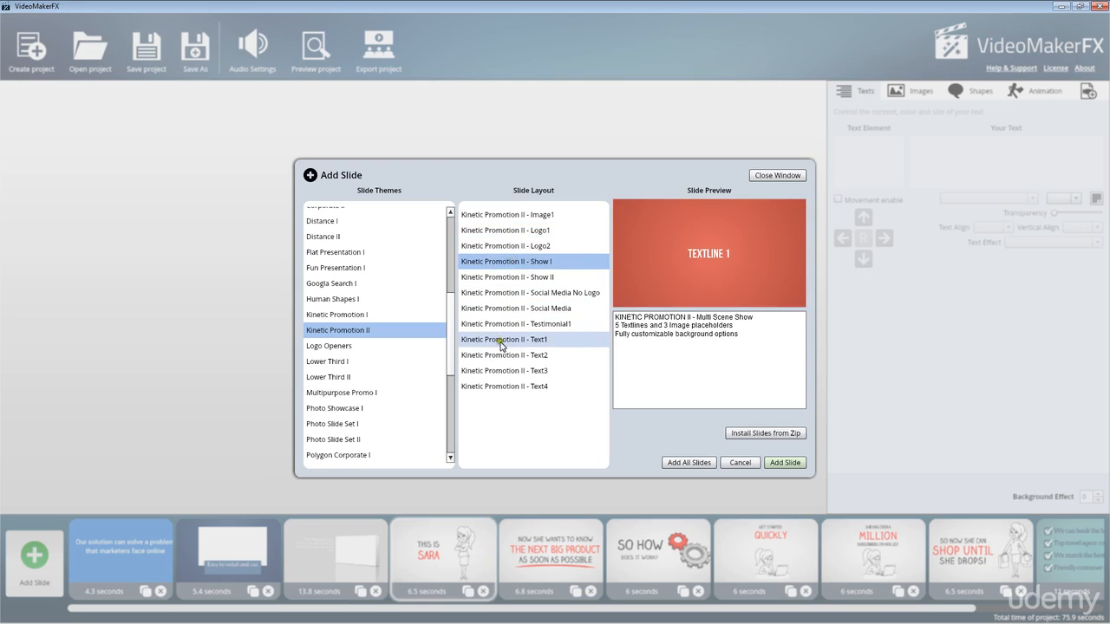
pyautogui.click(328, 376)
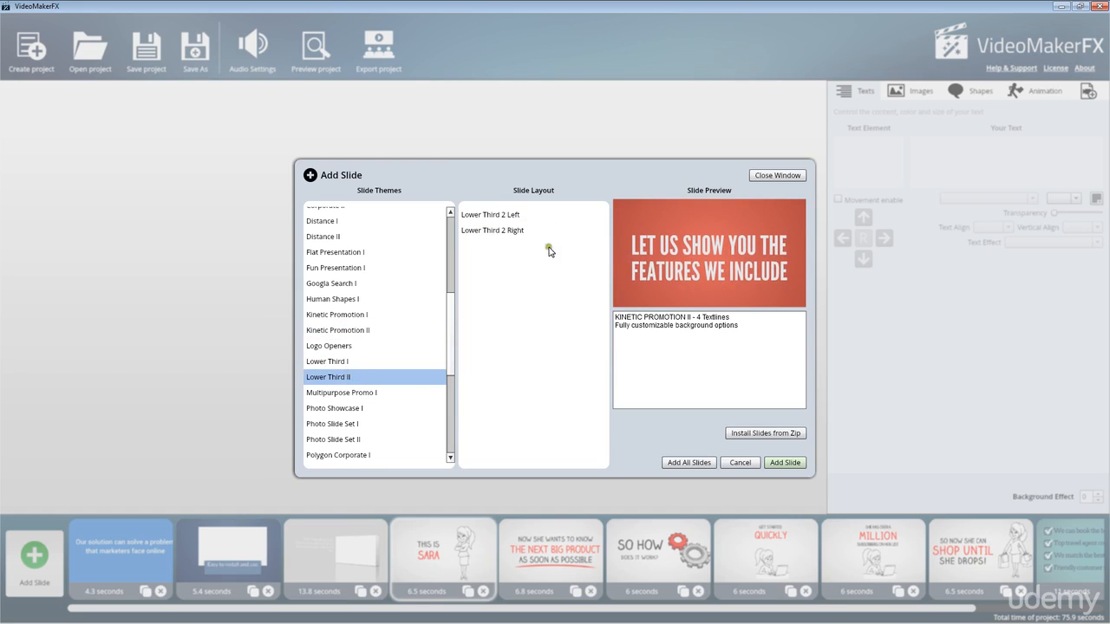
pyautogui.click(333, 410)
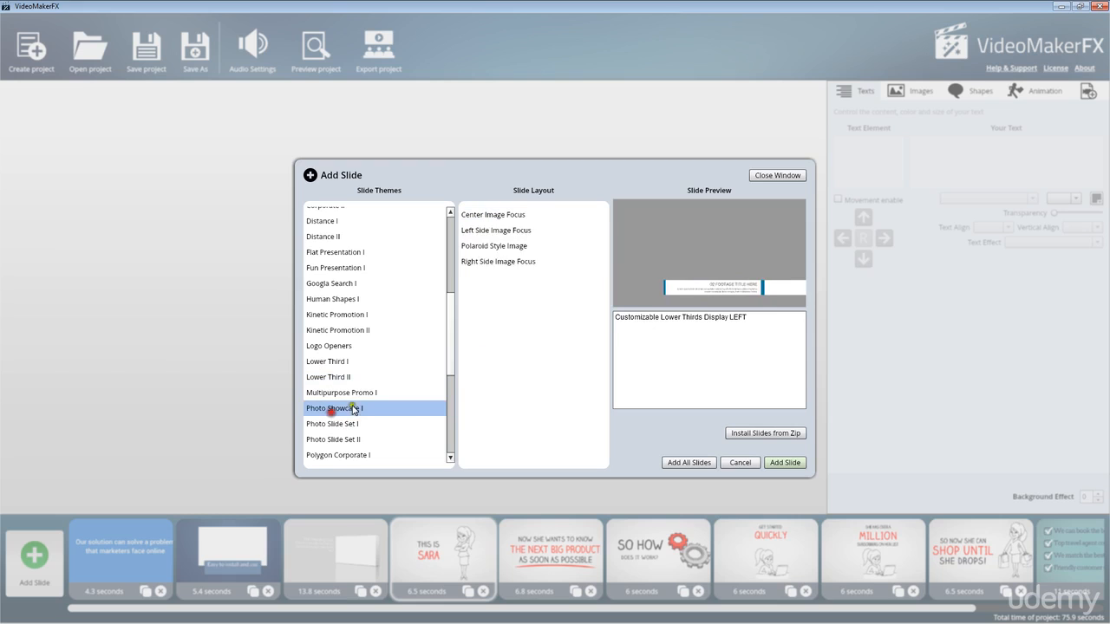
pyautogui.click(492, 246)
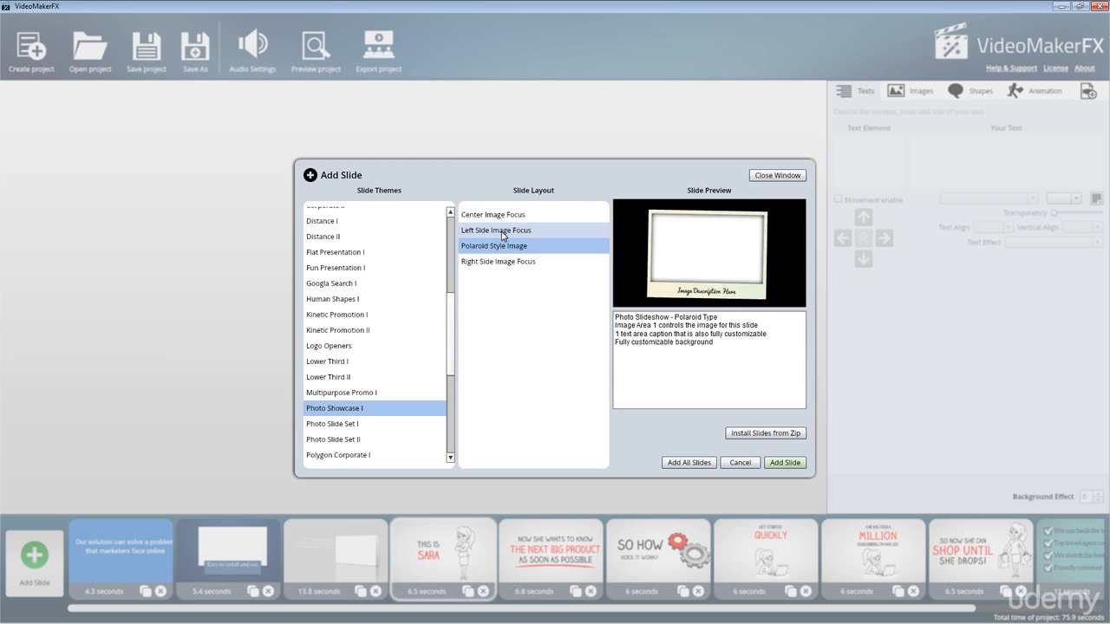
pyautogui.click(328, 377)
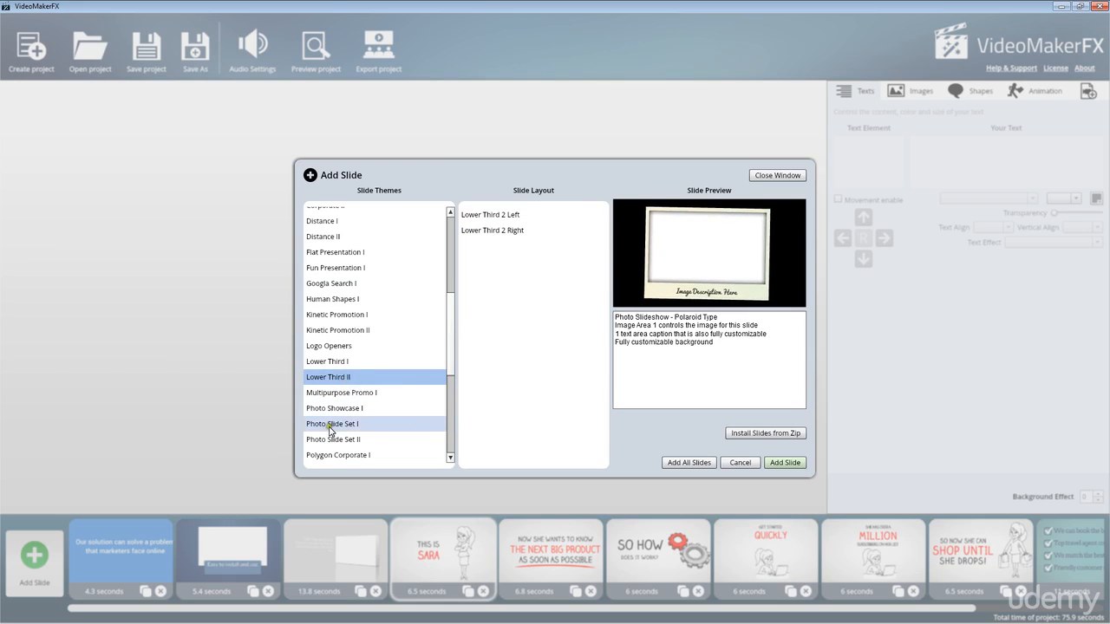
pyautogui.click(358, 376)
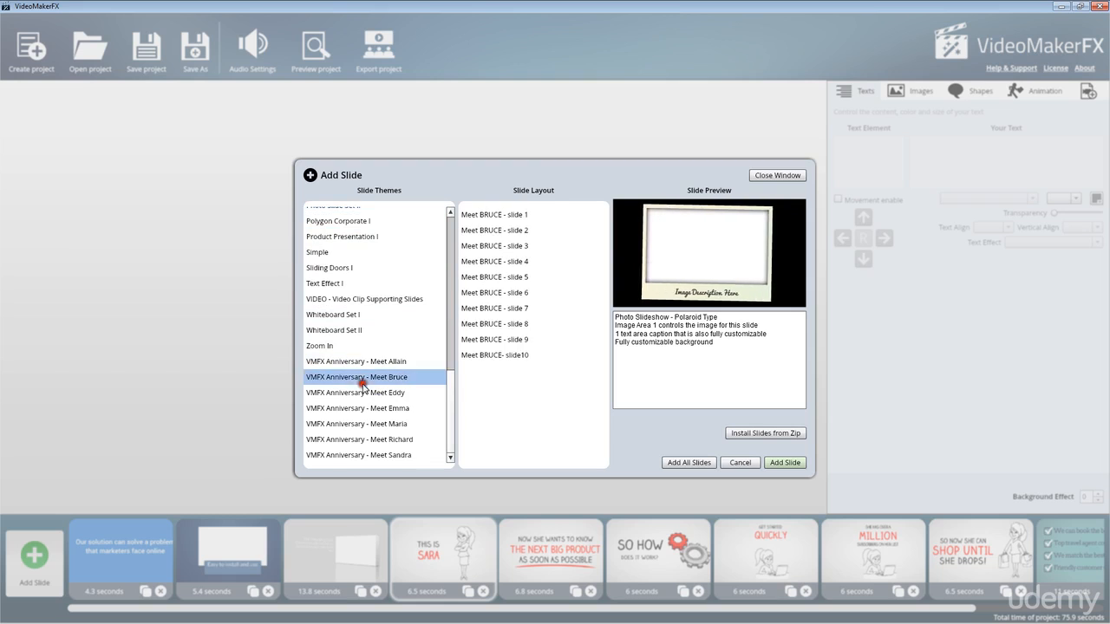
pyautogui.click(333, 314)
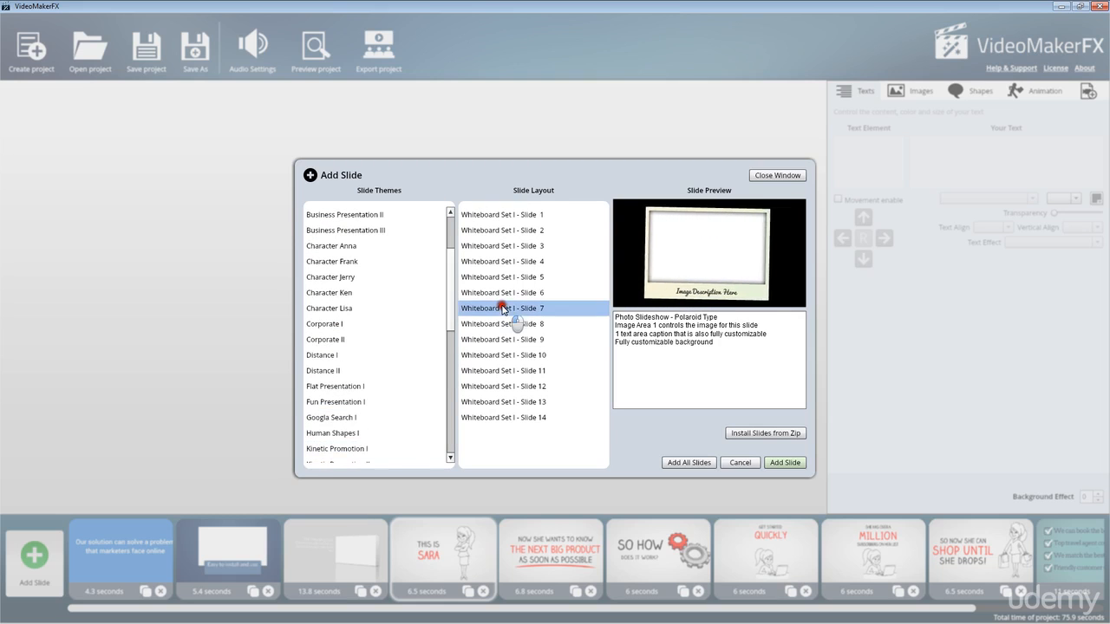
pyautogui.click(503, 325)
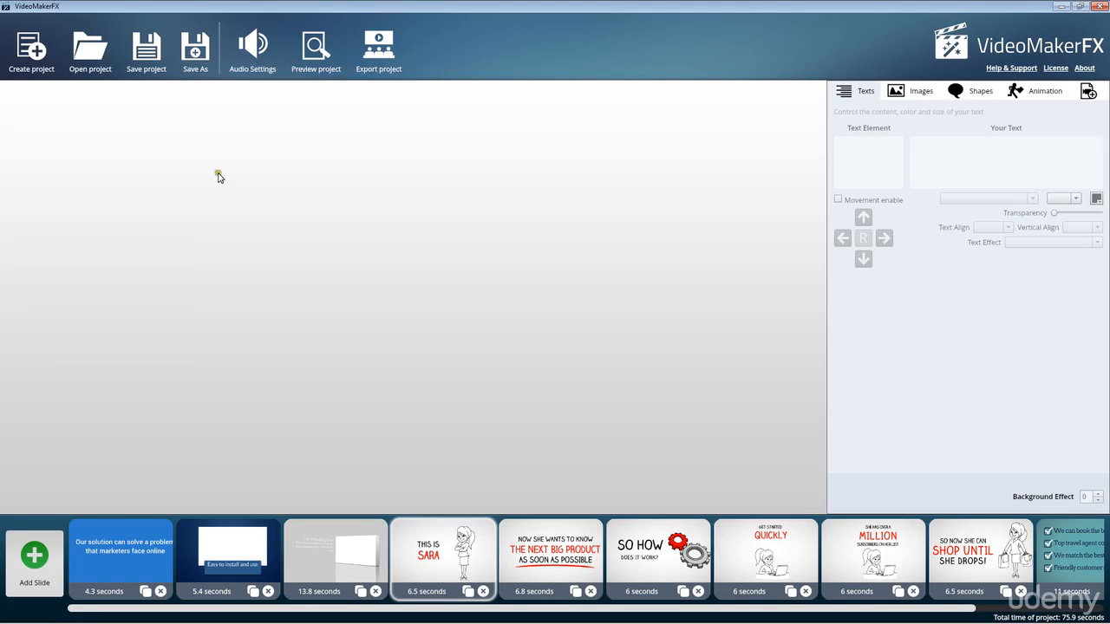
pyautogui.moveTo(584, 270)
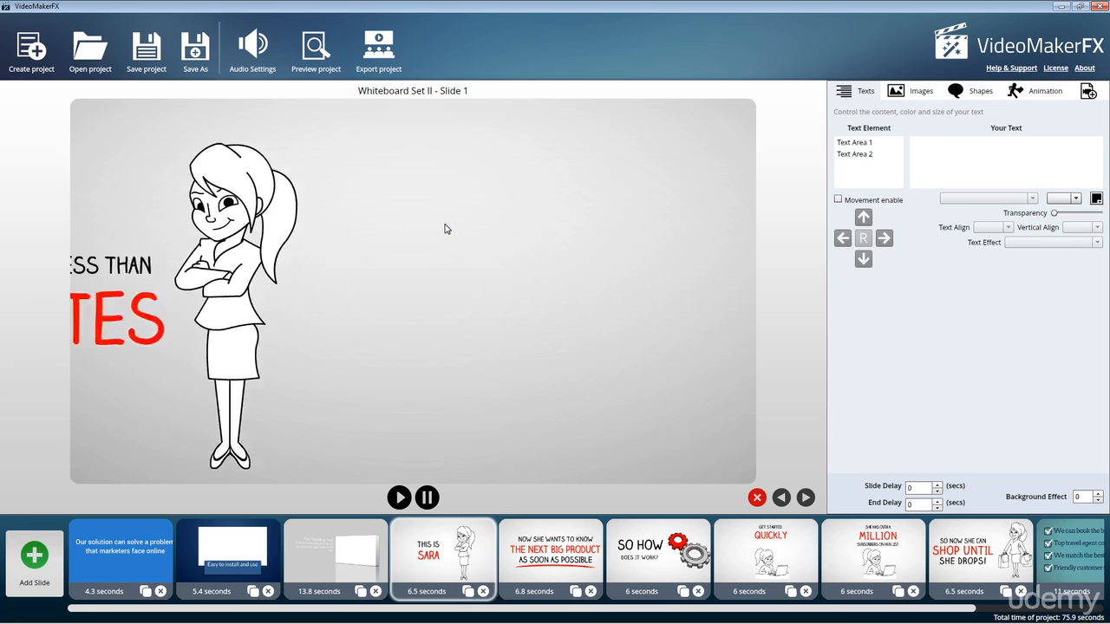
# Replay the whiteboard slide animation several times, then load the Meet RICHARD - slide 4 checklist slide.
pyautogui.click(398, 496)
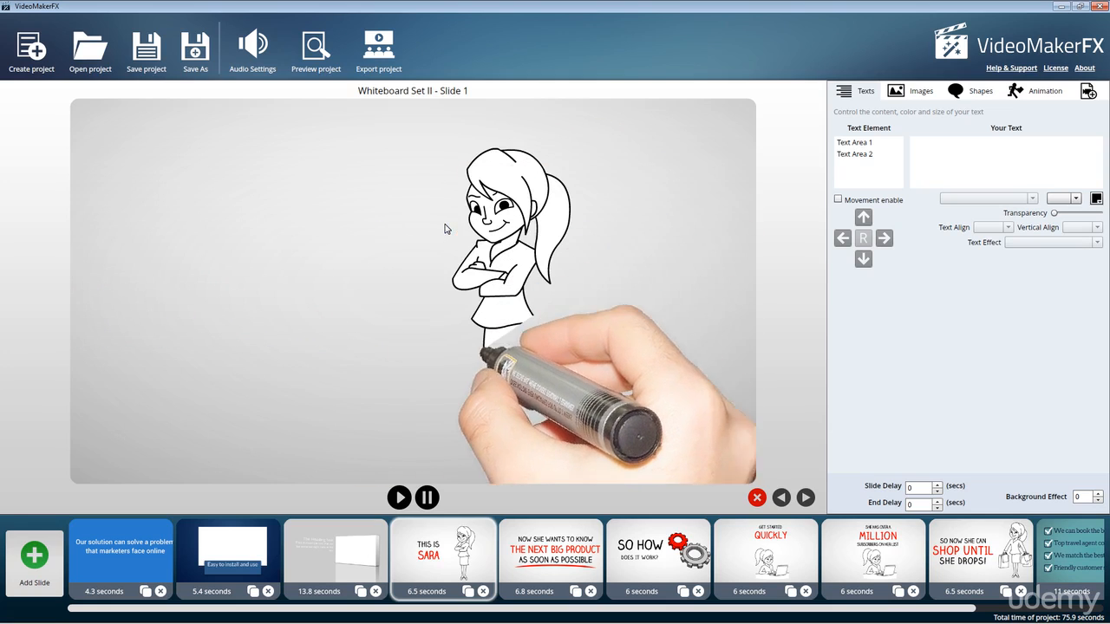
pyautogui.click(399, 496)
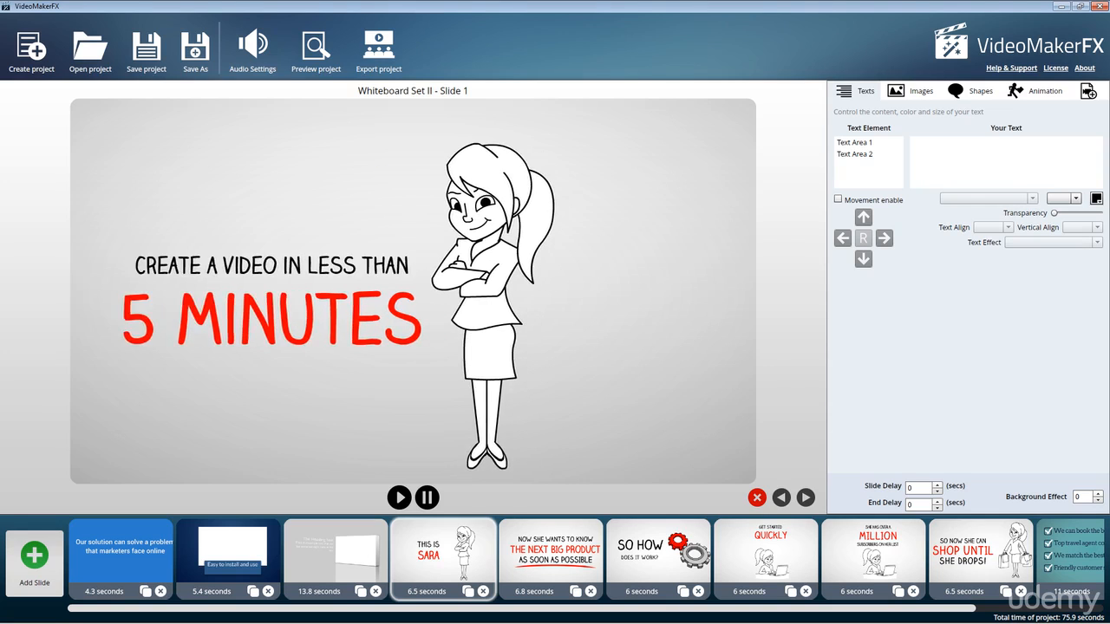
pyautogui.click(399, 496)
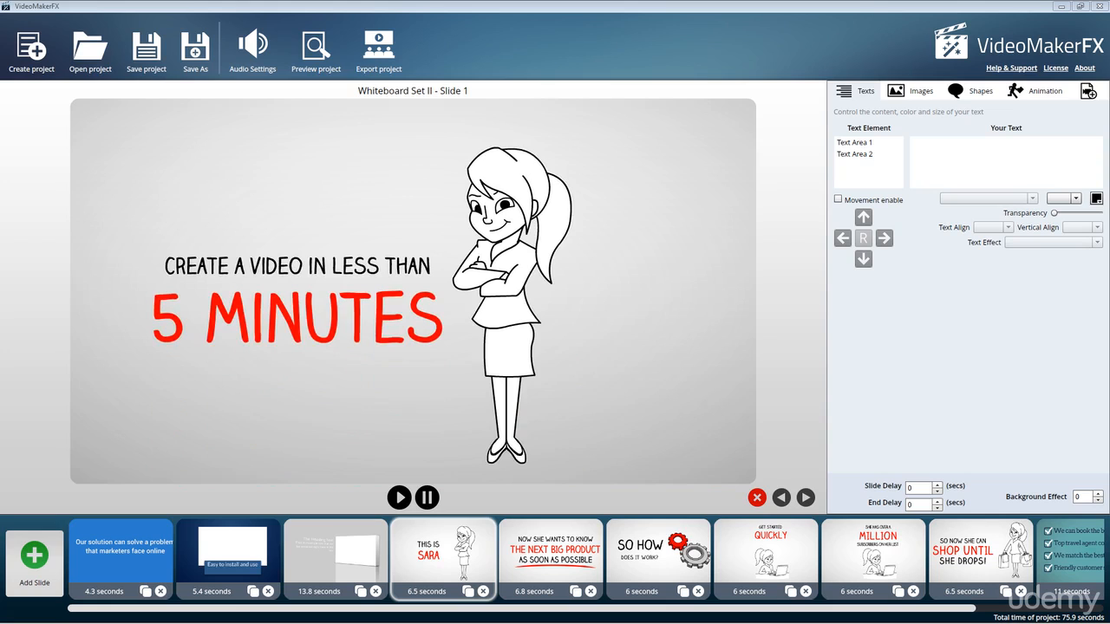
pyautogui.click(399, 496)
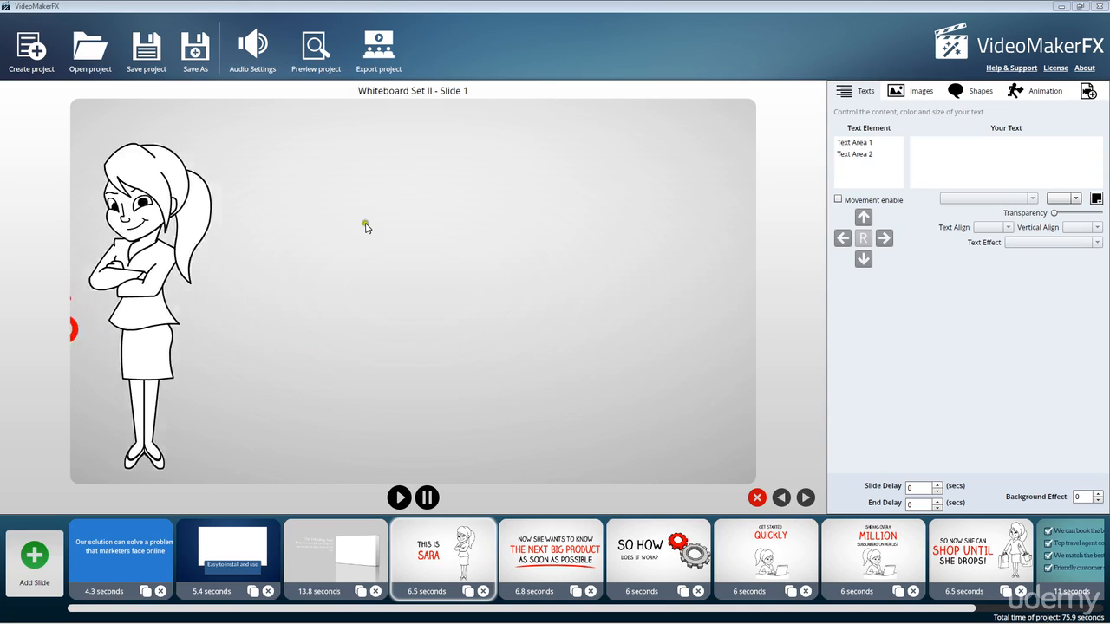
pyautogui.click(399, 496)
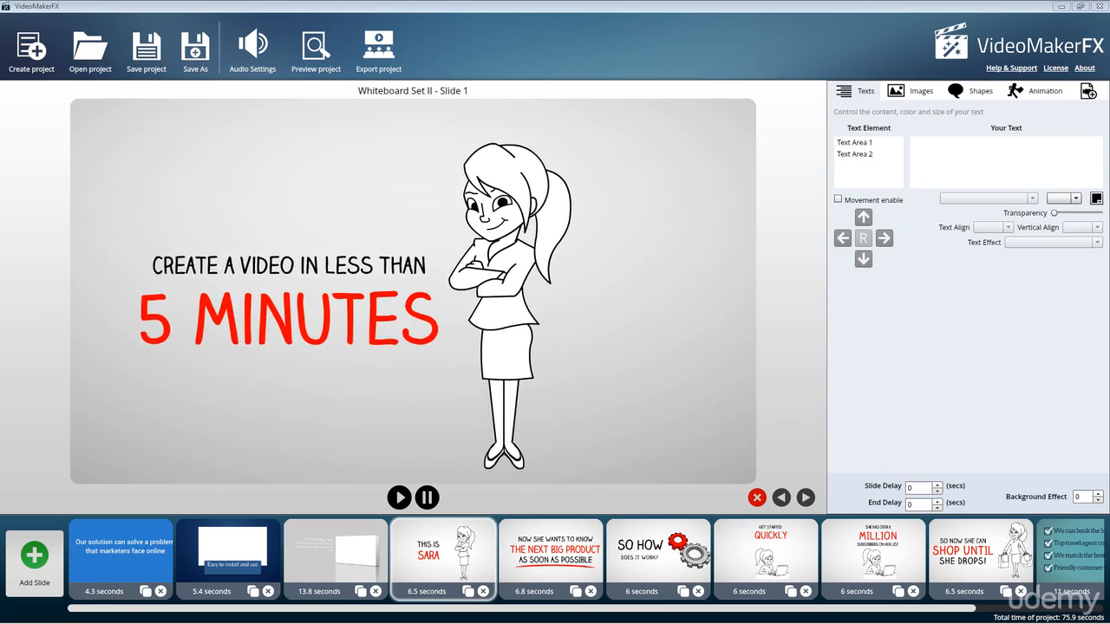
pyautogui.click(399, 496)
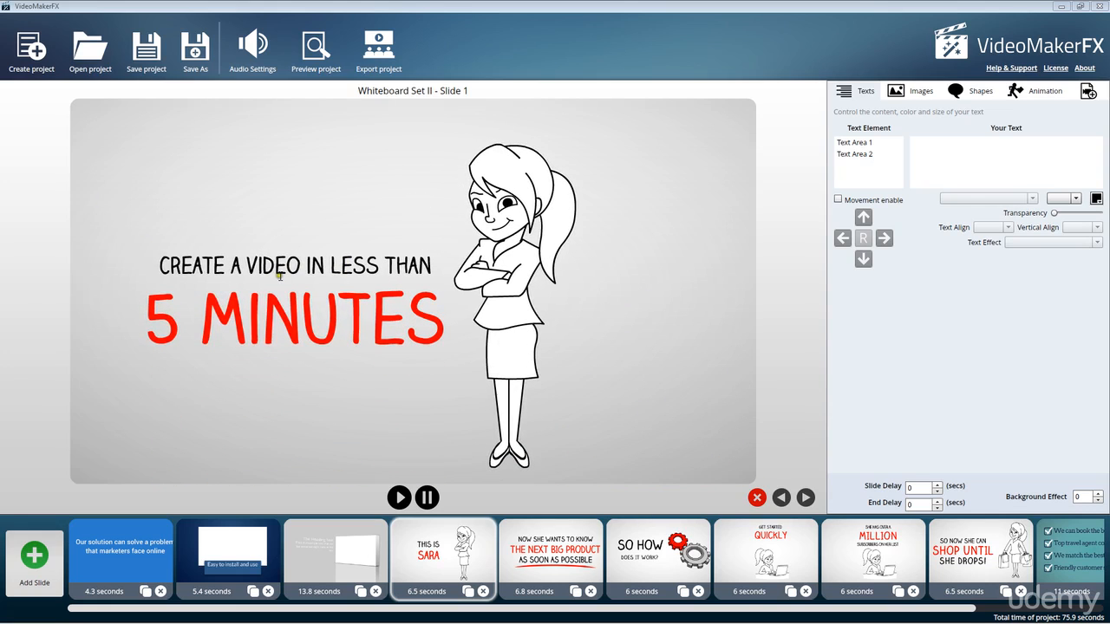
pyautogui.click(399, 496)
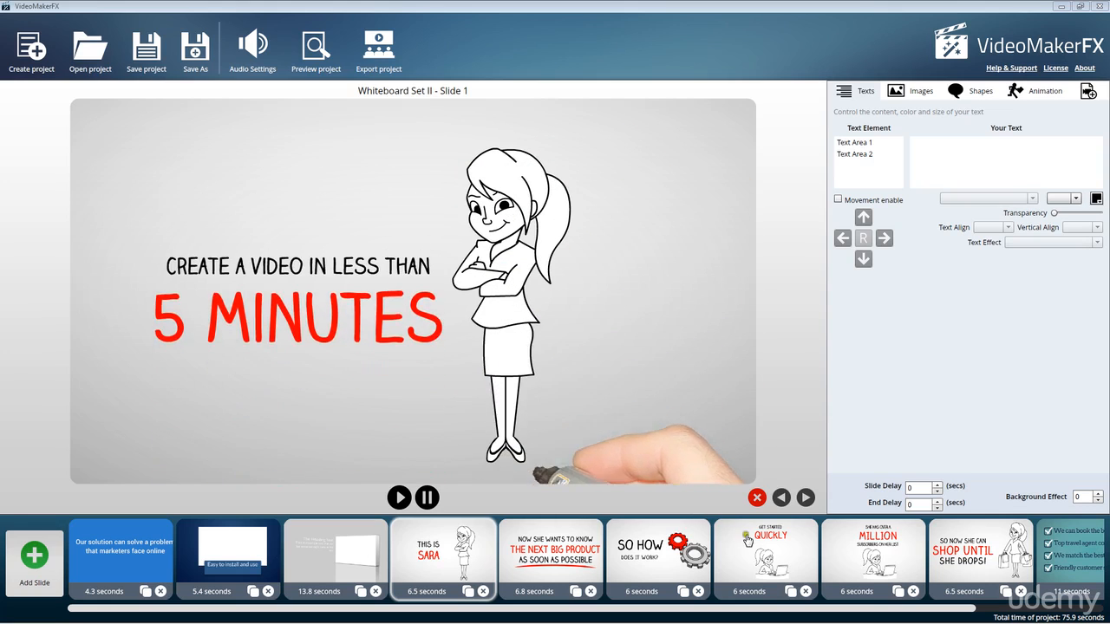
pyautogui.click(229, 558)
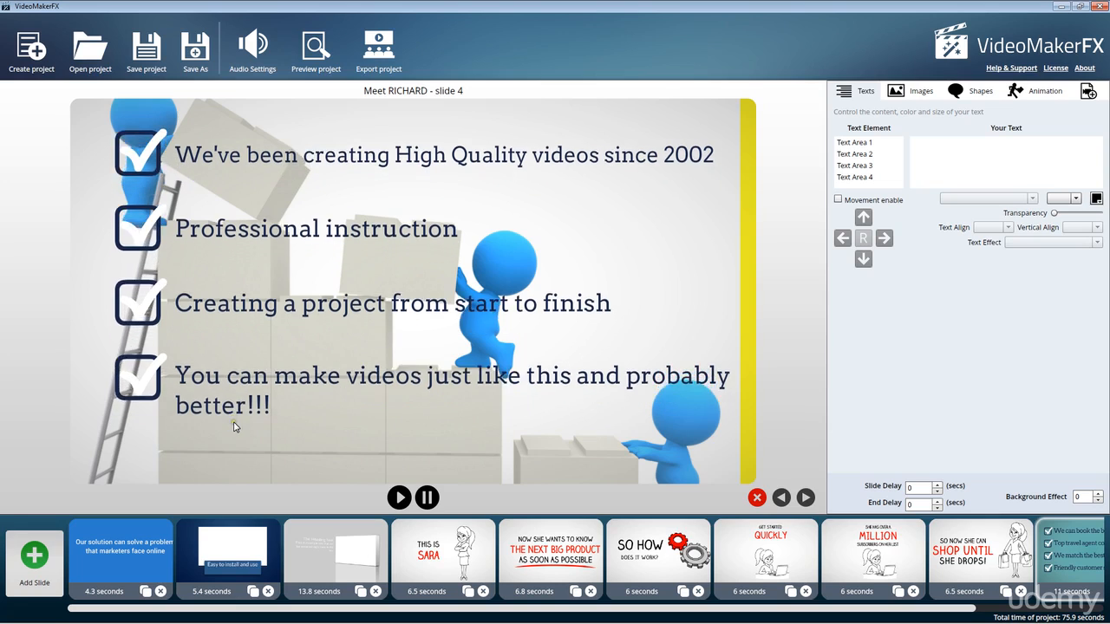
# Preview Product Presentation 5 and Meet RICHARD, then the closing 'Are you ready? Let begin Learning' Text Zoom slide.
pyautogui.click(227, 555)
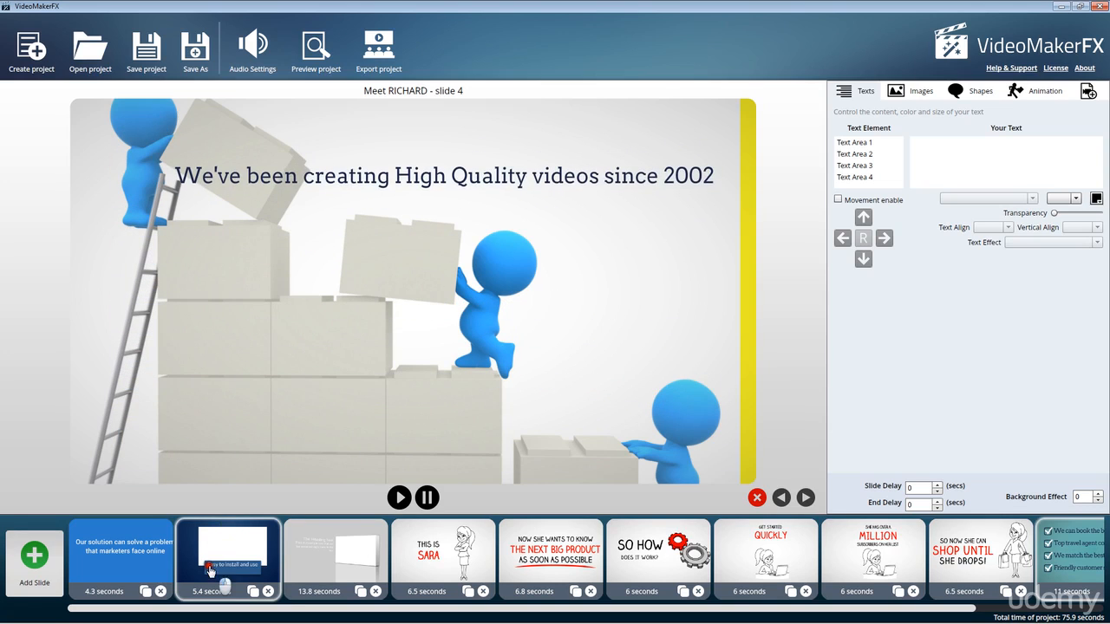
pyautogui.click(229, 559)
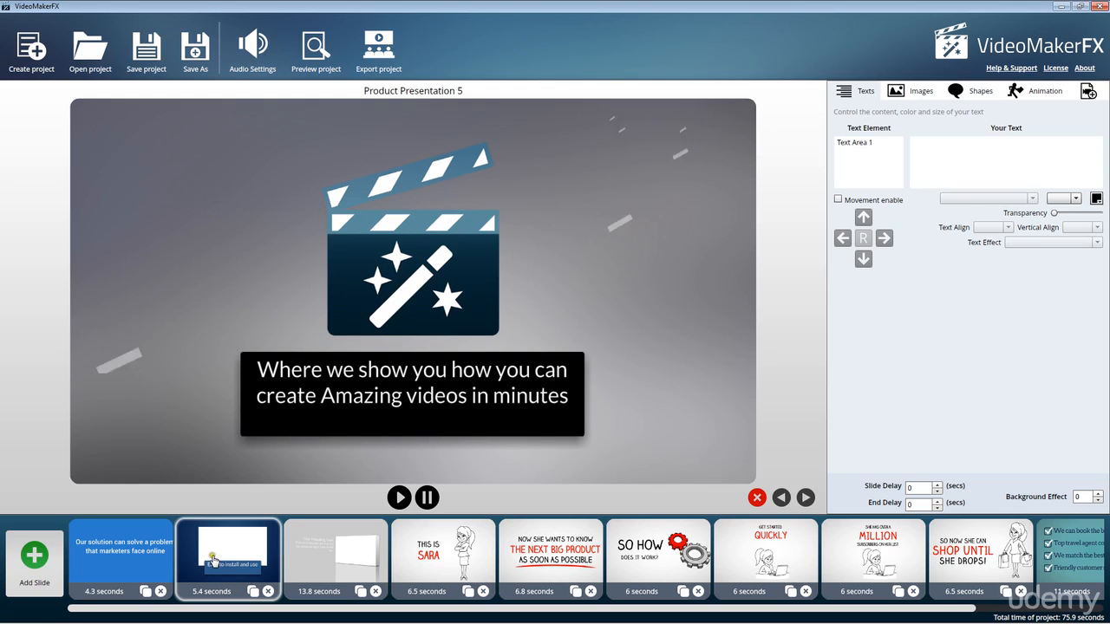
pyautogui.click(122, 555)
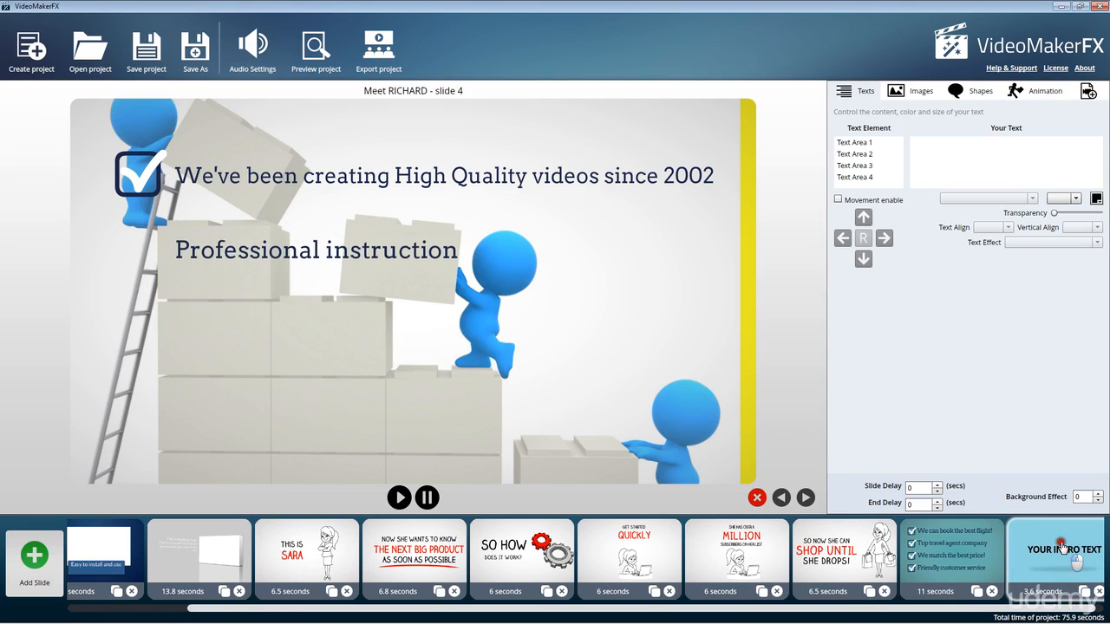
pyautogui.click(1061, 555)
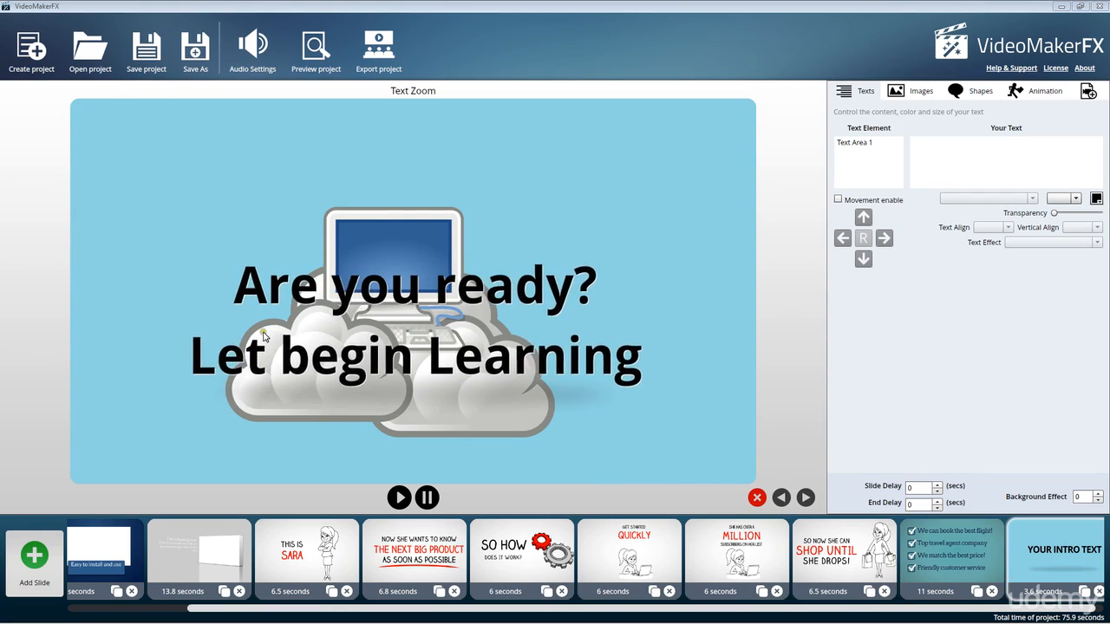